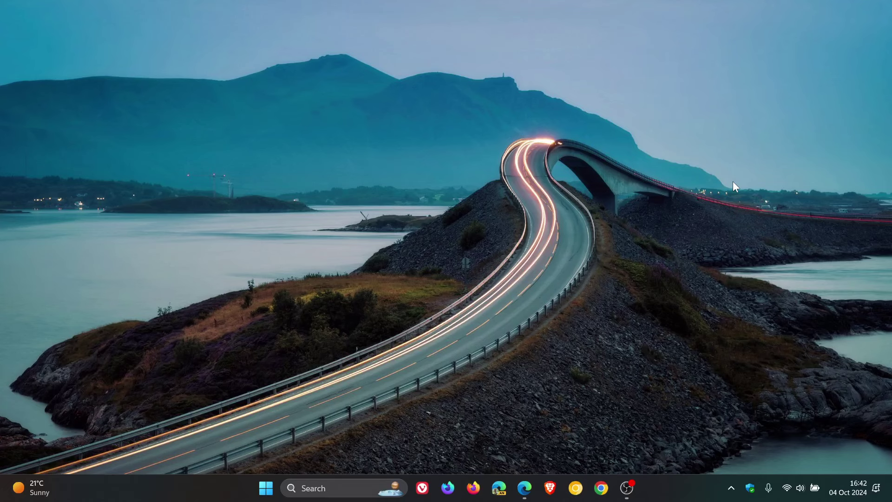
{"action": "mouse_move", "coordinate": [843, 6]}
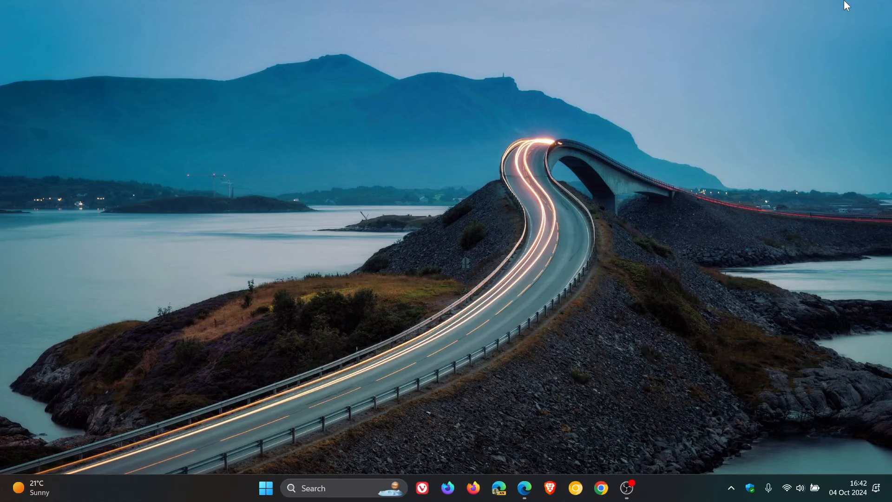
{"action": "mouse_move", "coordinate": [668, 277]}
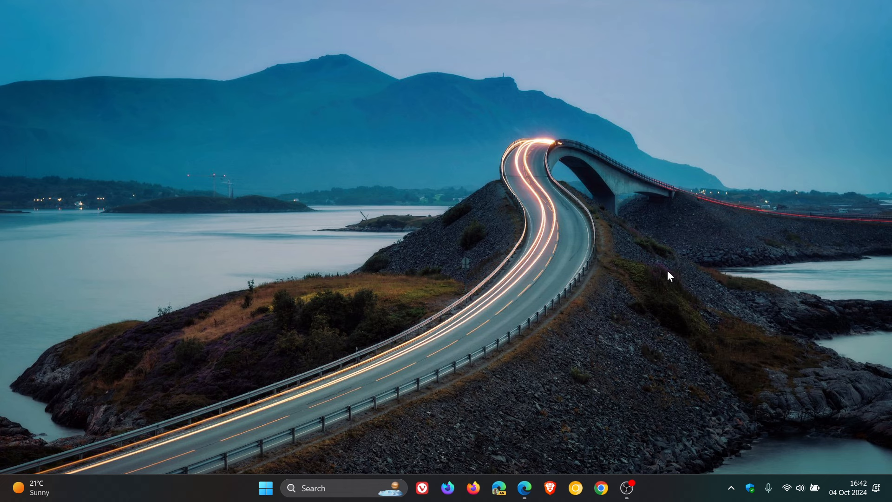
{"action": "mouse_move", "coordinate": [708, 310]}
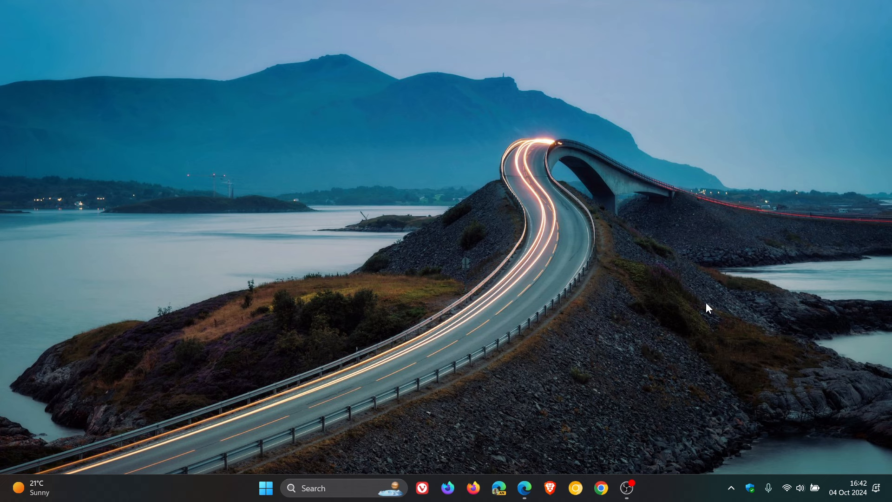
{"action": "mouse_move", "coordinate": [807, 14]}
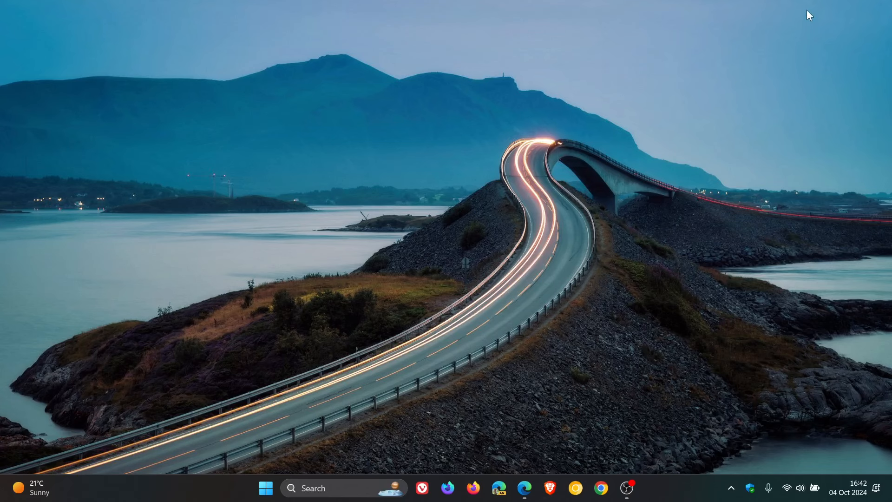
{"action": "mouse_move", "coordinate": [754, 223]}
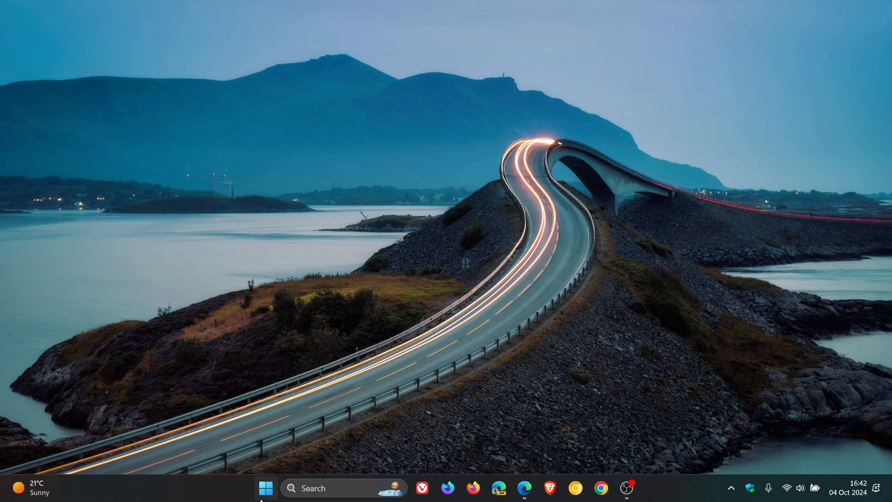
- Launch the Copilot app from the Start menu's All apps list
{"action": "left_click", "coordinate": [266, 488]}
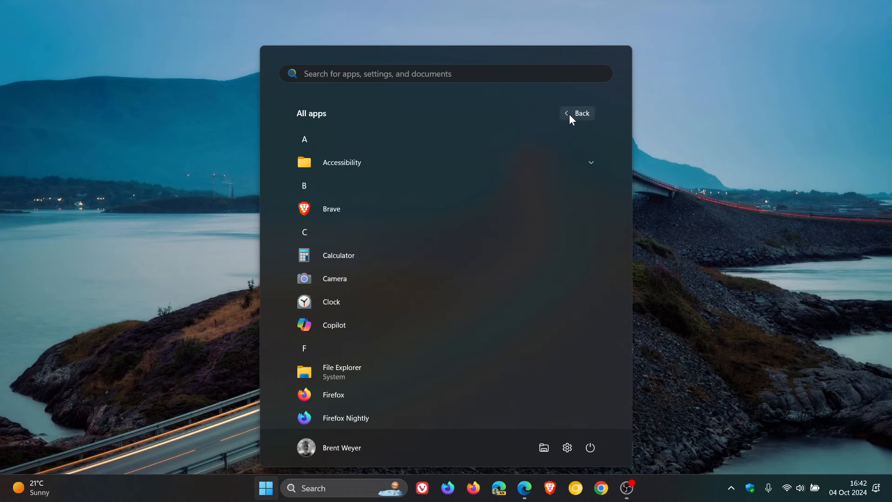
{"action": "mouse_move", "coordinate": [419, 329]}
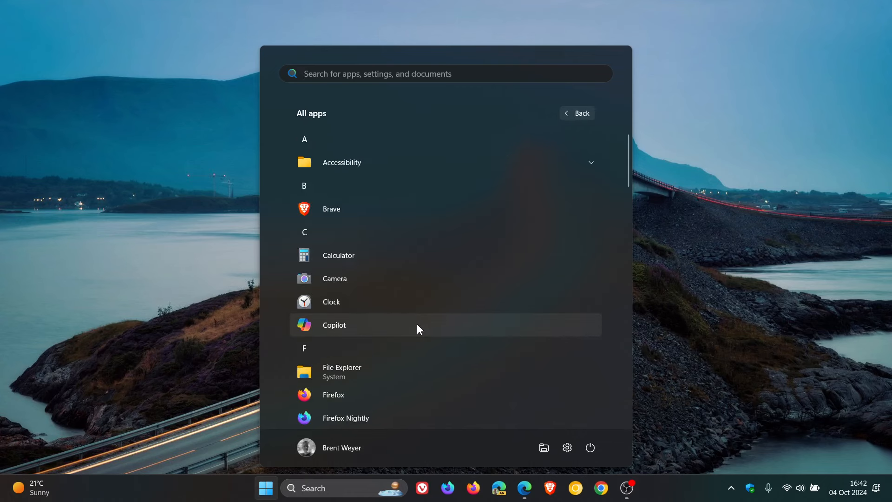
{"action": "left_click", "coordinate": [335, 325]}
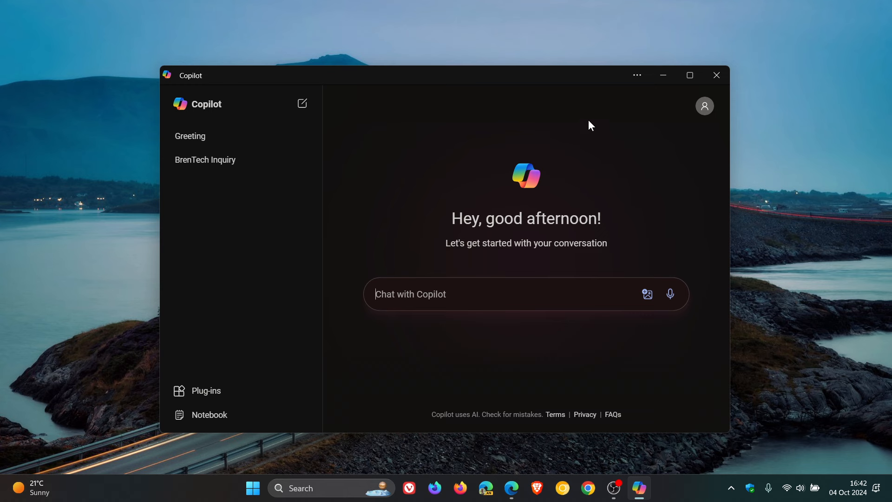
{"action": "mouse_move", "coordinate": [588, 181]}
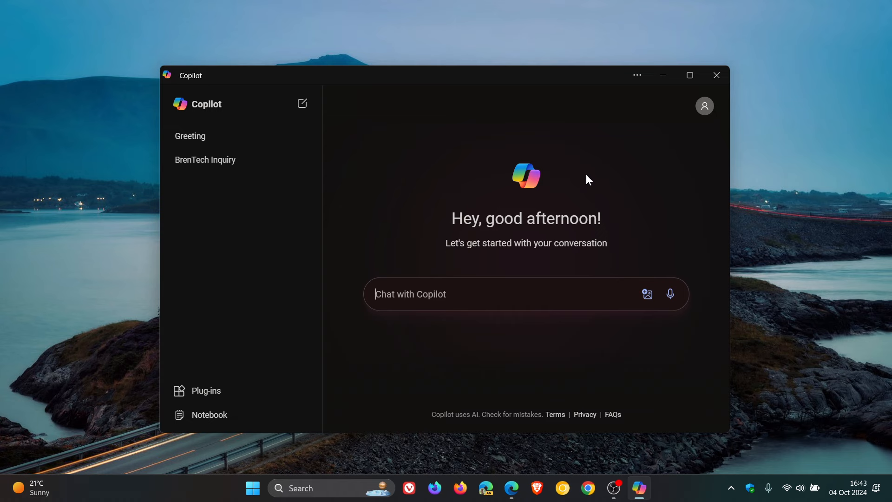
- Minimize the Copilot app and bring up Edge showing copilot.microsoft.com
{"action": "left_click", "coordinate": [716, 75]}
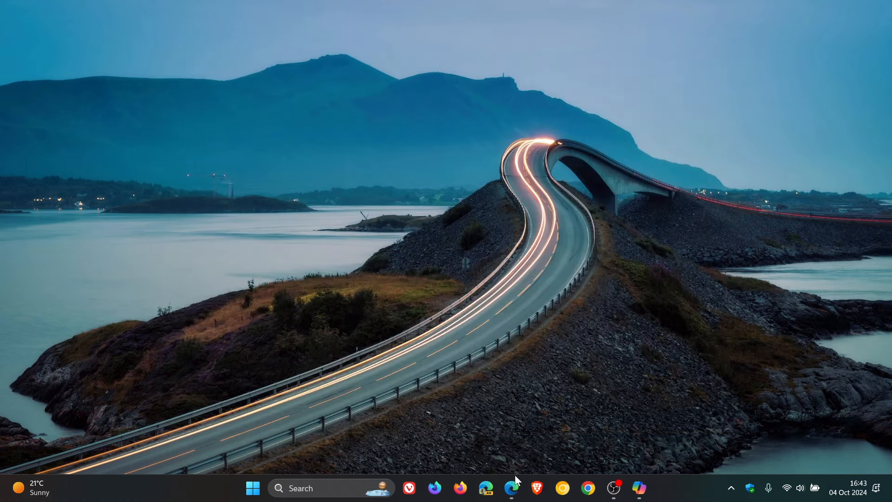
{"action": "left_click", "coordinate": [511, 487]}
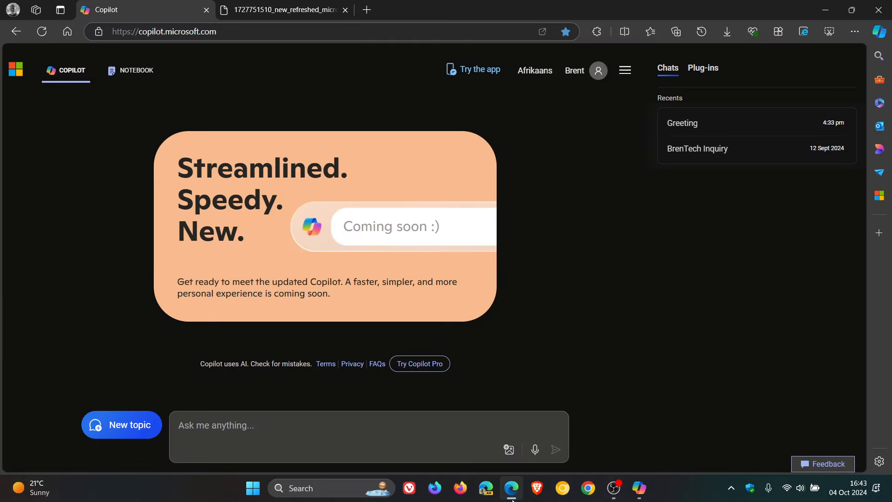
{"action": "mouse_move", "coordinate": [605, 278]}
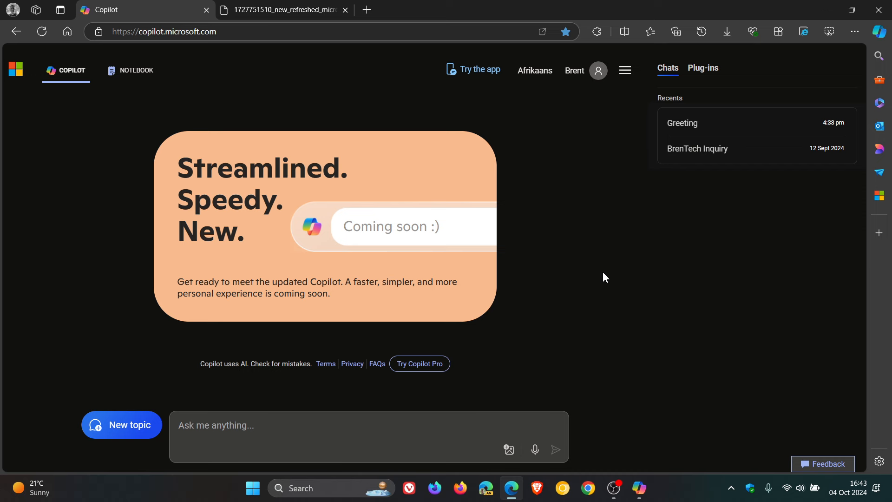
{"action": "mouse_move", "coordinate": [562, 248]}
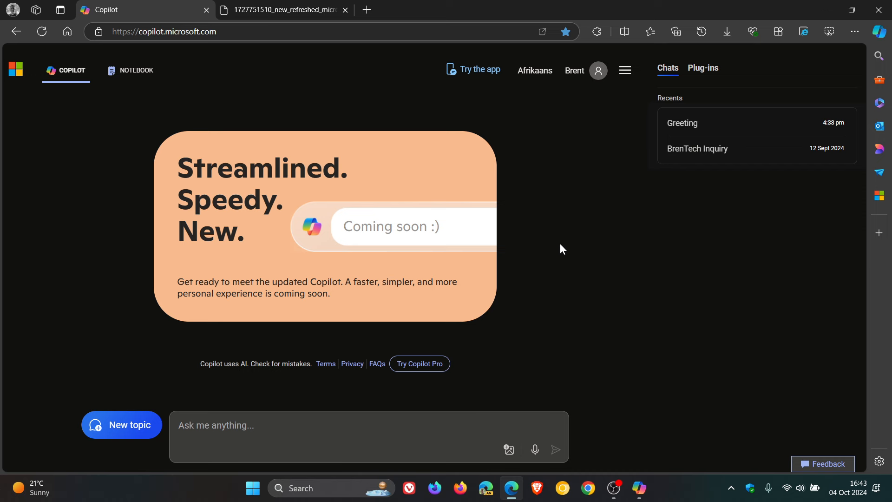
{"action": "mouse_move", "coordinate": [343, 134]}
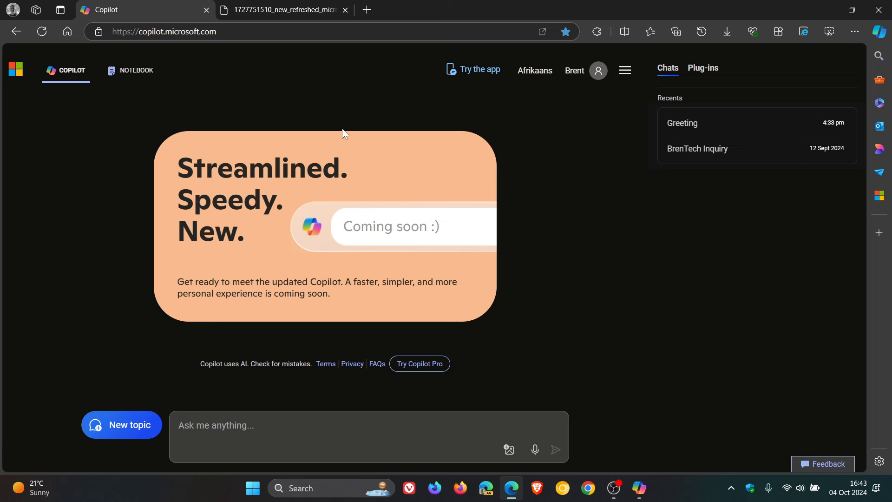
{"action": "mouse_move", "coordinate": [471, 238]}
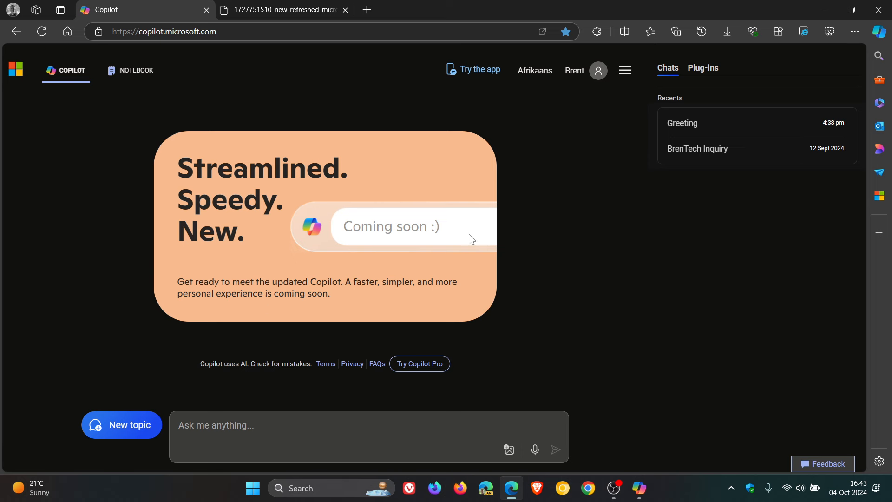
{"action": "mouse_move", "coordinate": [282, 49]}
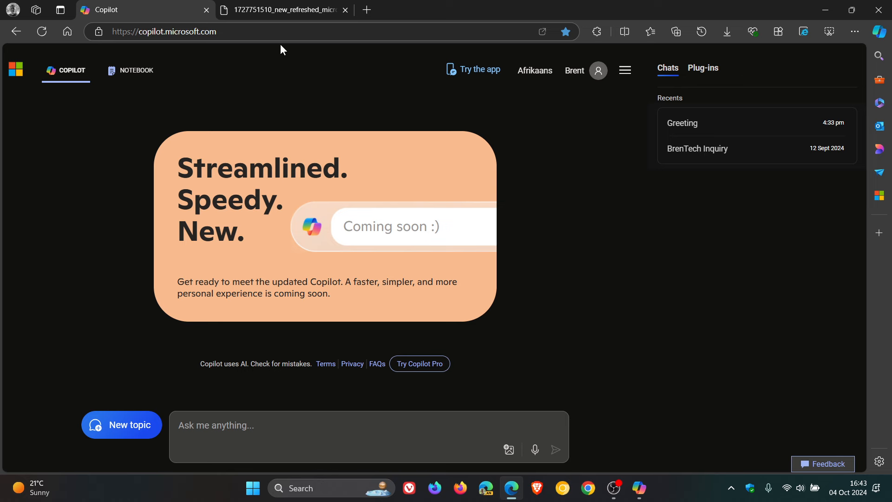
- Switch to the second Edge tab showing the refreshed Copilot home page JPG
{"action": "left_click", "coordinate": [285, 10]}
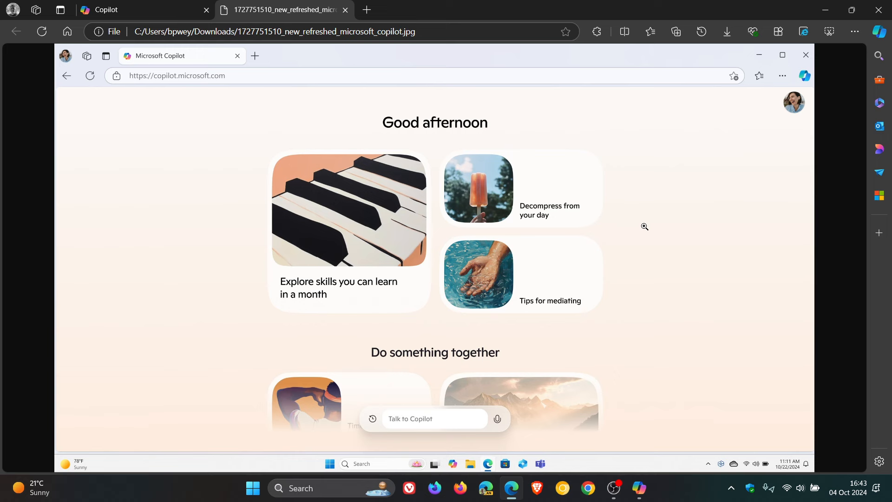
{"action": "mouse_move", "coordinate": [326, 206]}
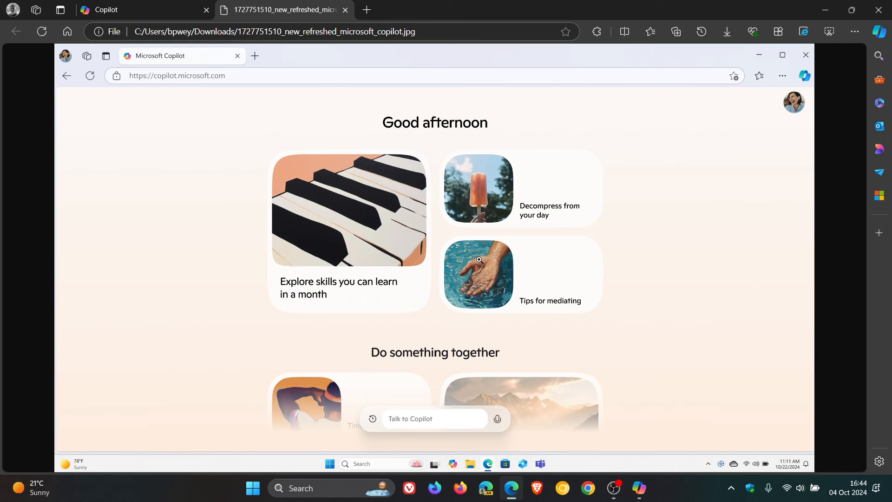
{"action": "mouse_move", "coordinate": [795, 23]}
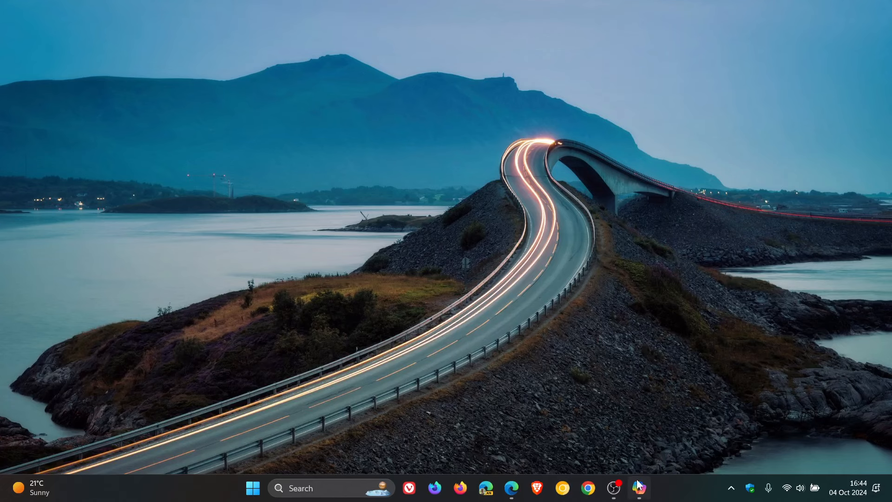
- Restore the Copilot app window from the taskbar to its greeting screen
{"action": "left_click", "coordinate": [639, 488]}
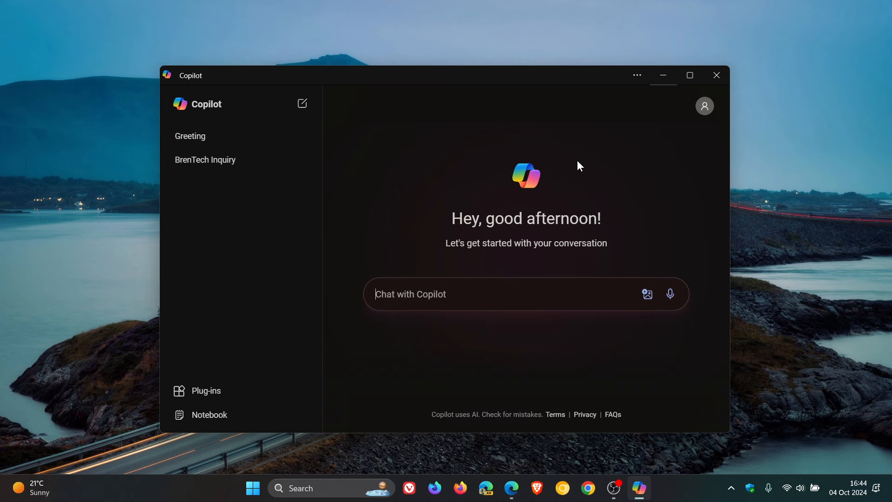
{"action": "mouse_move", "coordinate": [466, 214]}
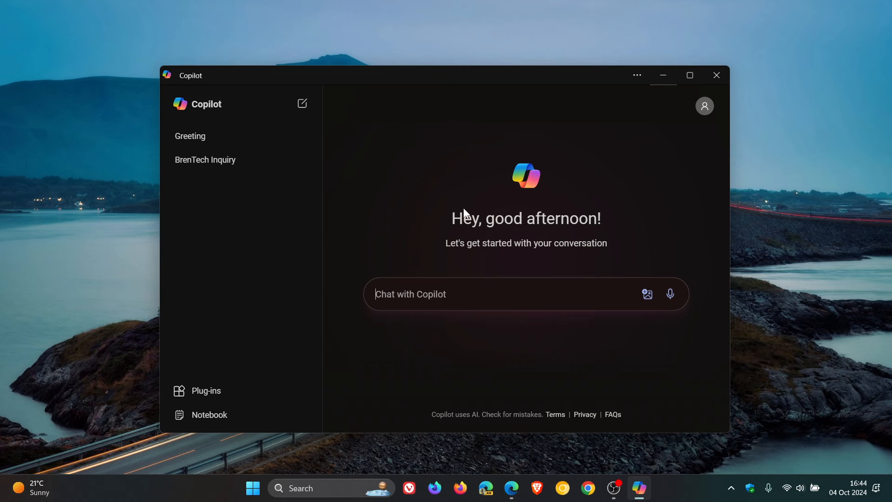
{"action": "mouse_move", "coordinate": [561, 180]}
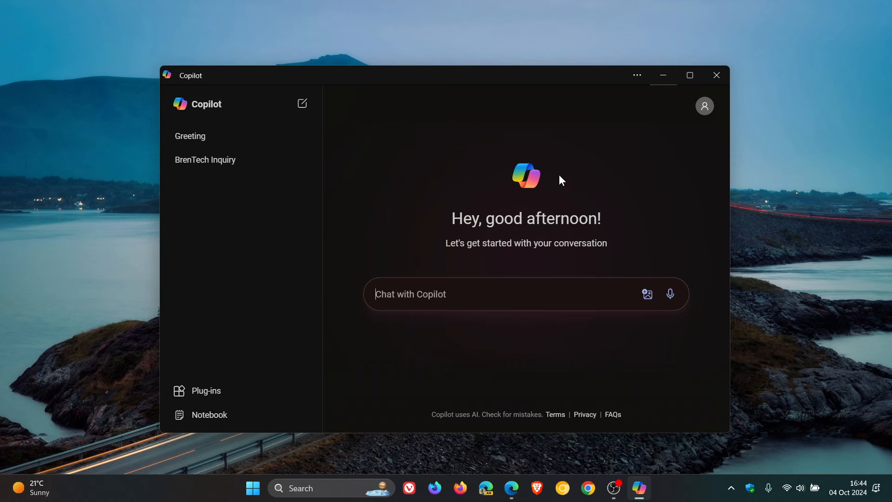
{"action": "mouse_move", "coordinate": [92, 376]}
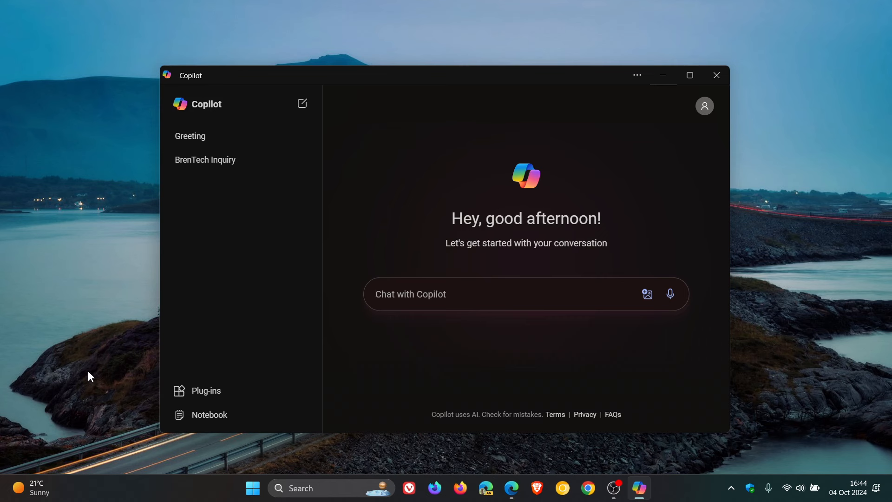
{"action": "mouse_move", "coordinate": [226, 397]}
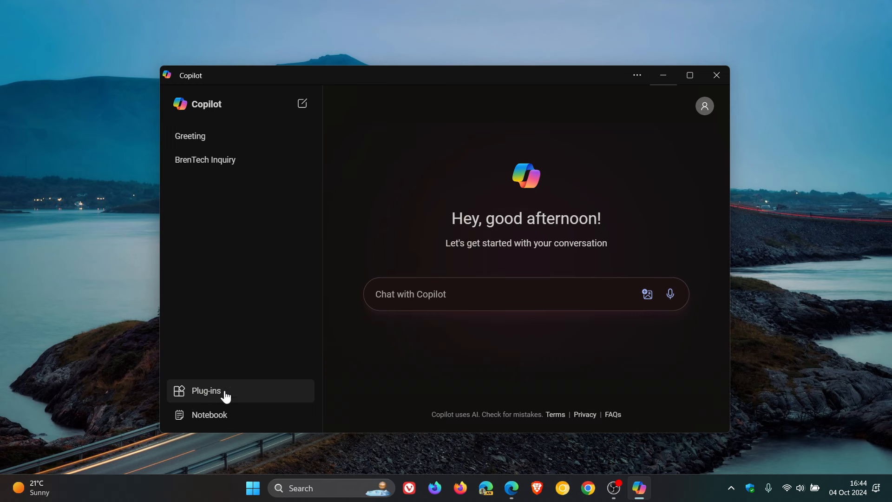
{"action": "left_click", "coordinate": [206, 391]}
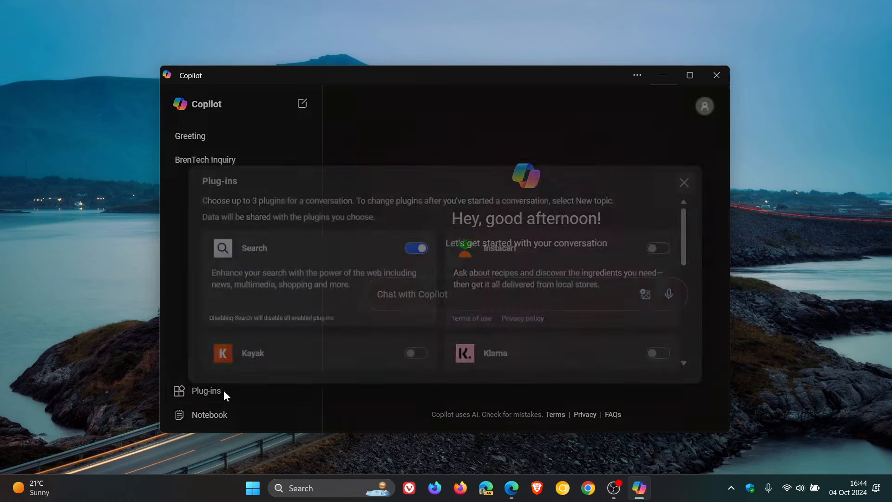
{"action": "scroll", "scroll_direction": "down", "scroll_amount": 3}
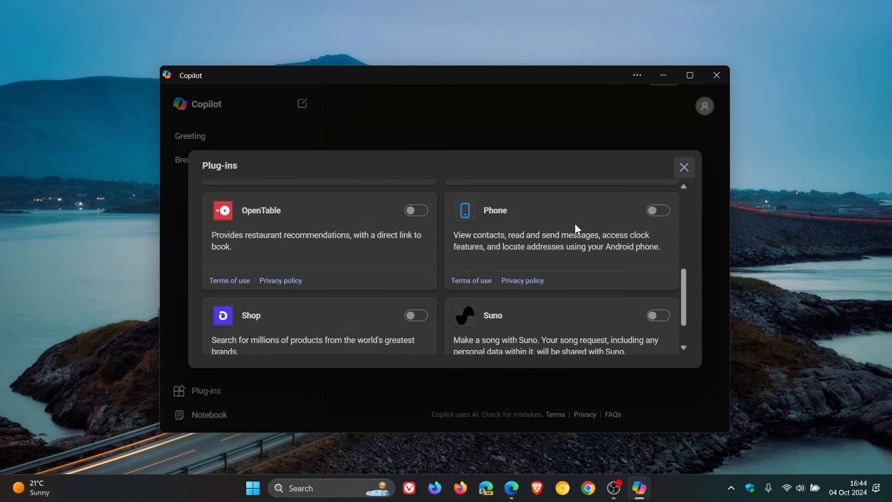
{"action": "left_click", "coordinate": [684, 167]}
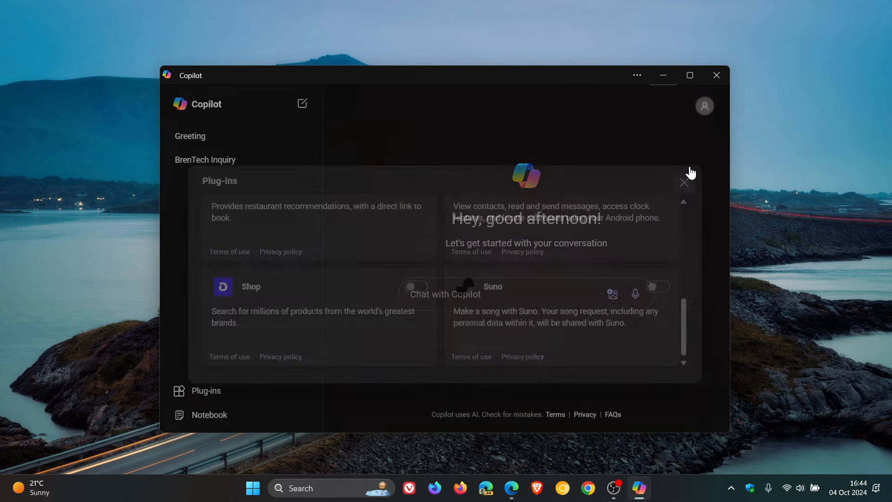
{"action": "left_click", "coordinate": [684, 182]}
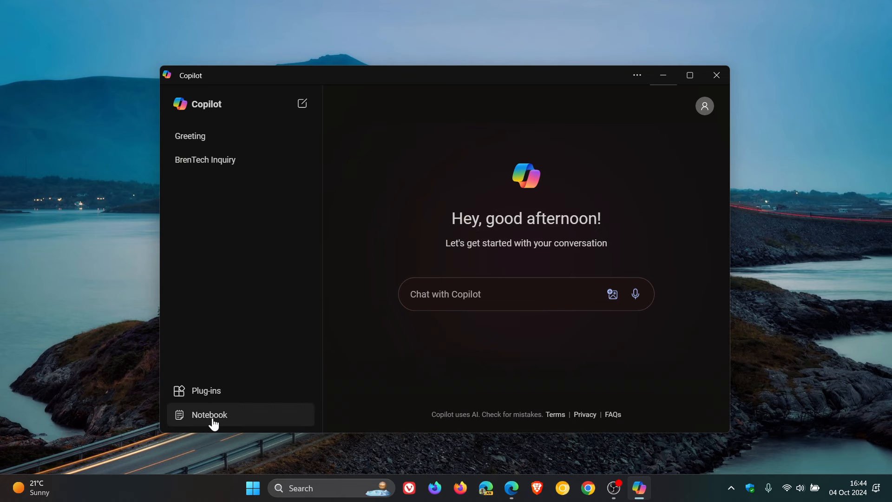
{"action": "left_click", "coordinate": [210, 415]}
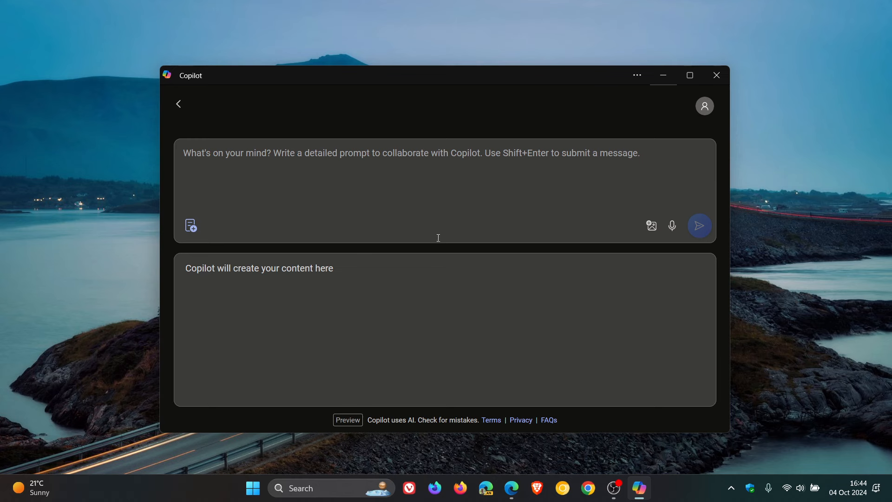
{"action": "left_click", "coordinate": [178, 103]}
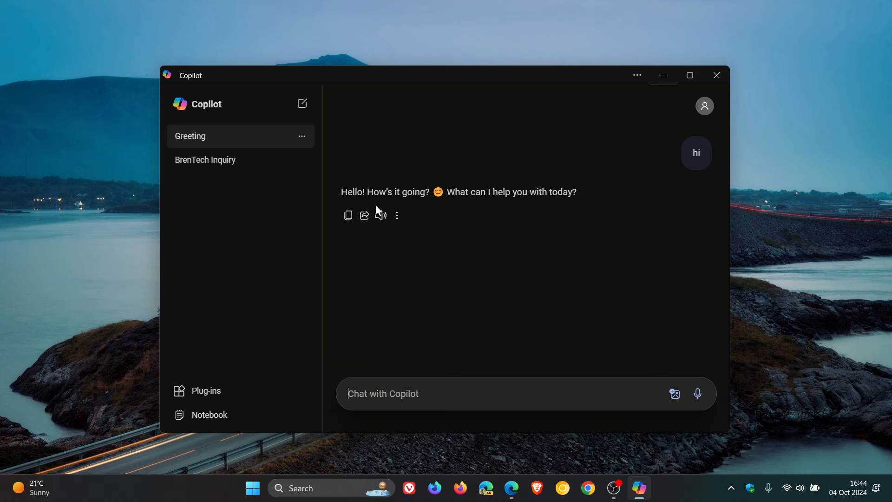
{"action": "mouse_move", "coordinate": [365, 216]}
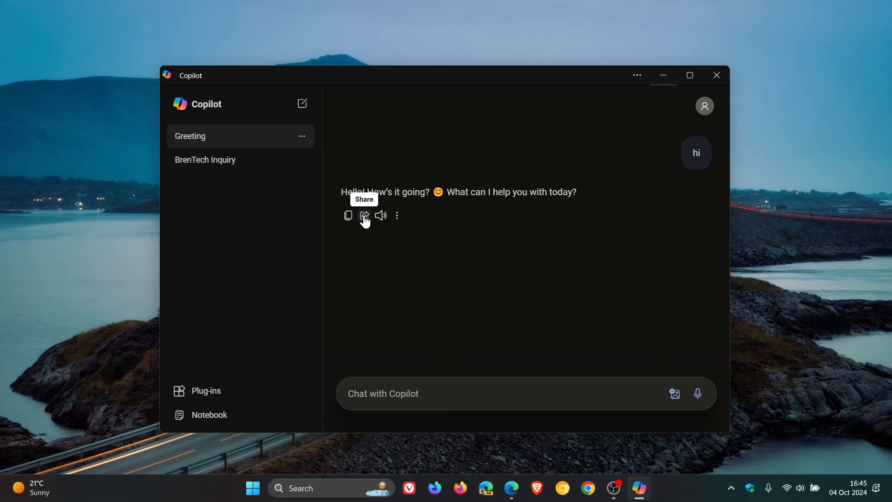
- Explore Share and Export options on Copilot's Greeting reply, then copy its text
{"action": "left_click", "coordinate": [397, 216]}
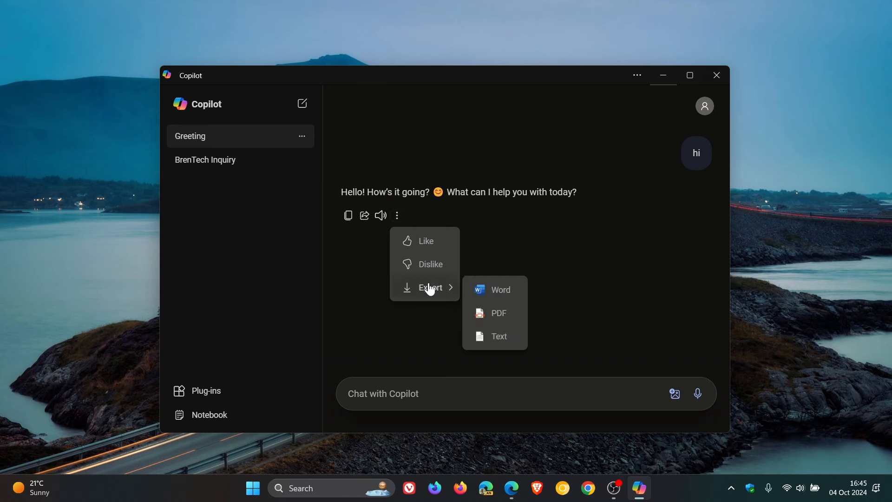
{"action": "mouse_move", "coordinate": [492, 336]}
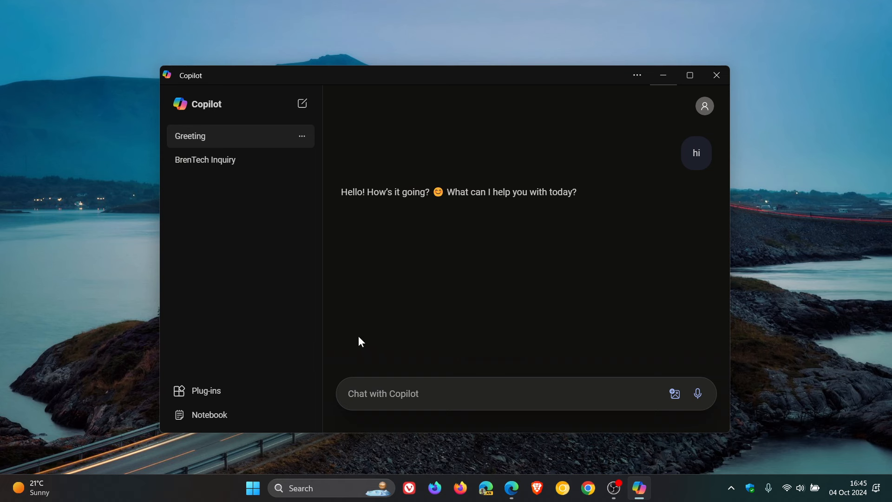
{"action": "mouse_move", "coordinate": [381, 216]}
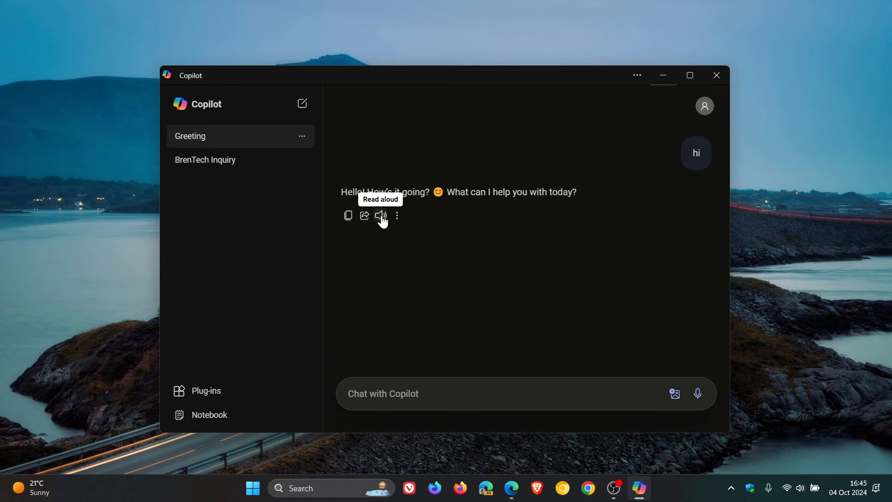
{"action": "mouse_move", "coordinate": [347, 224]}
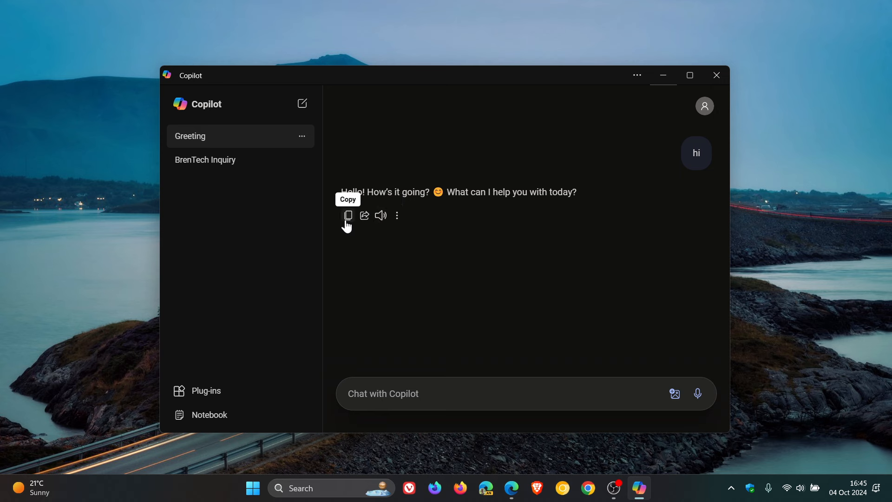
{"action": "left_click", "coordinate": [347, 216]}
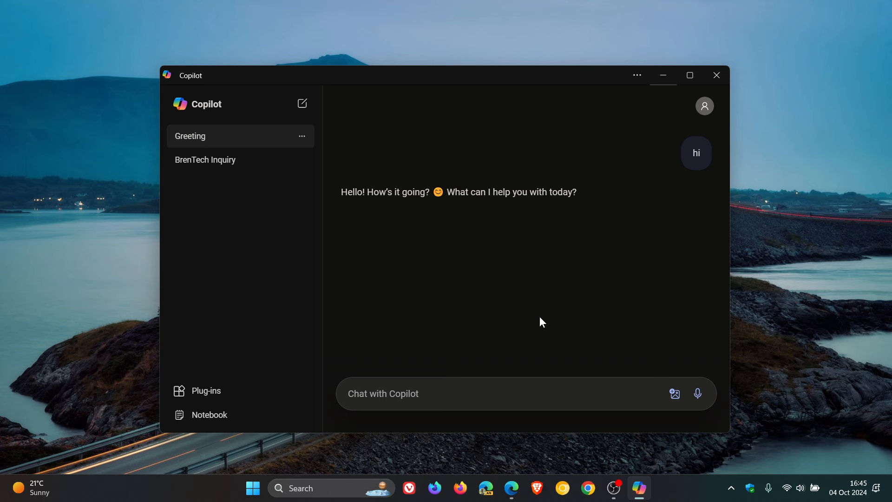
{"action": "mouse_move", "coordinate": [642, 489]}
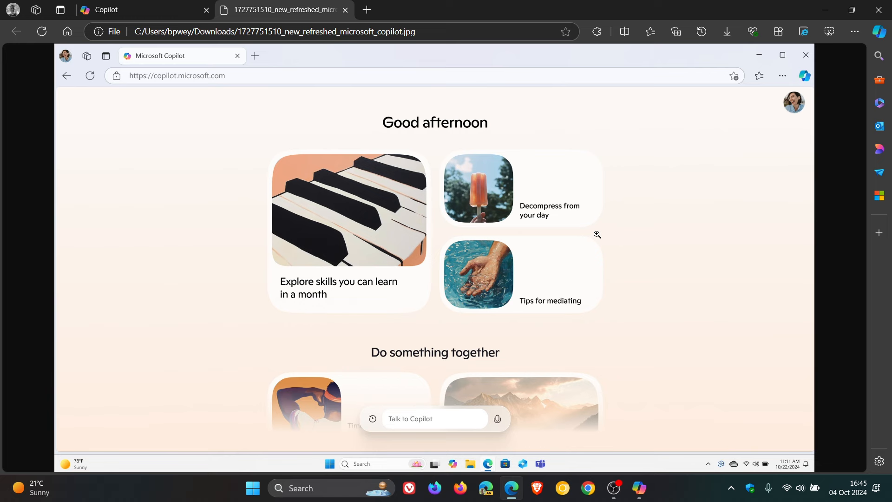
{"action": "mouse_move", "coordinate": [294, 330]}
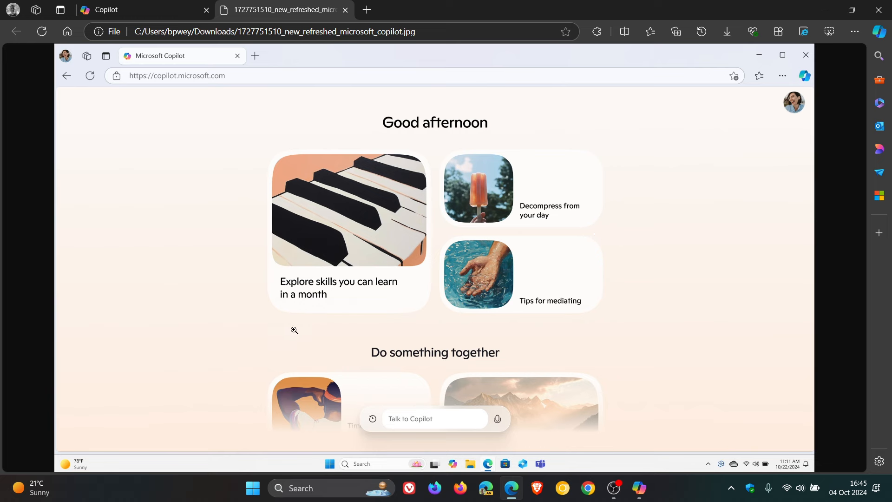
{"action": "mouse_move", "coordinate": [662, 193]}
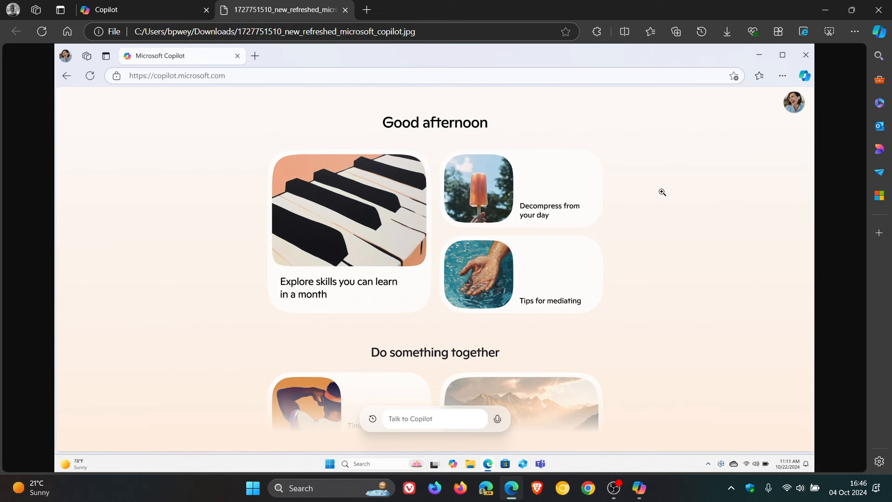
{"action": "mouse_move", "coordinate": [618, 153]}
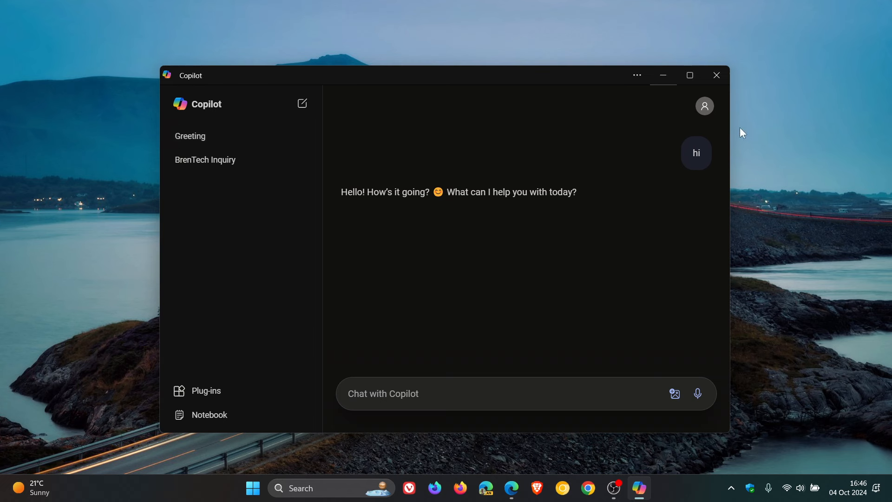
{"action": "mouse_move", "coordinate": [664, 83]}
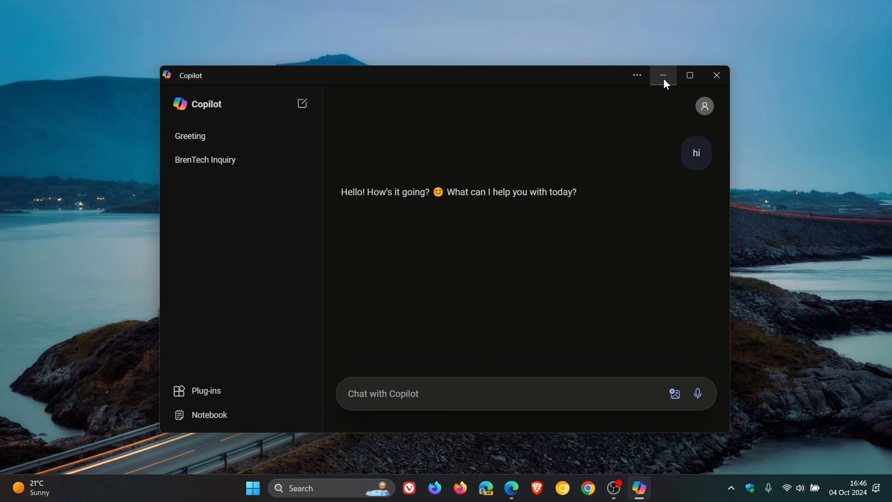
{"action": "mouse_move", "coordinate": [663, 79]}
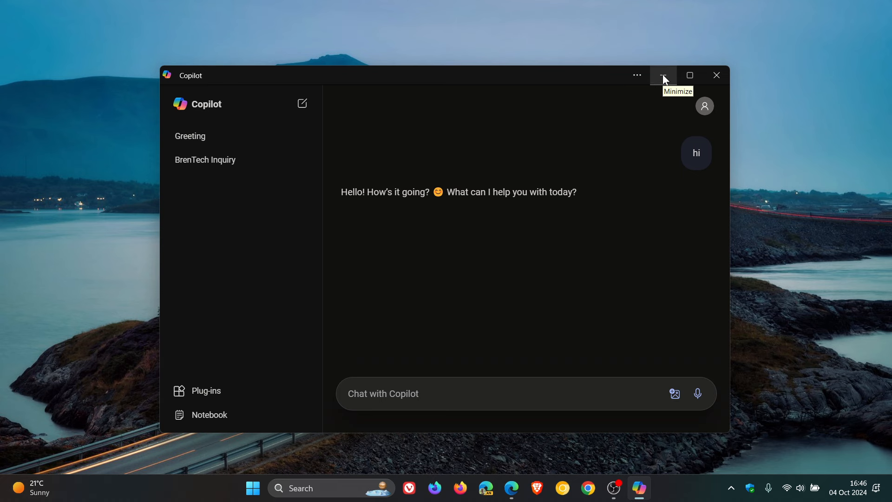
- Minimize the Copilot window, leaving the desktop showing
{"action": "left_click", "coordinate": [663, 75]}
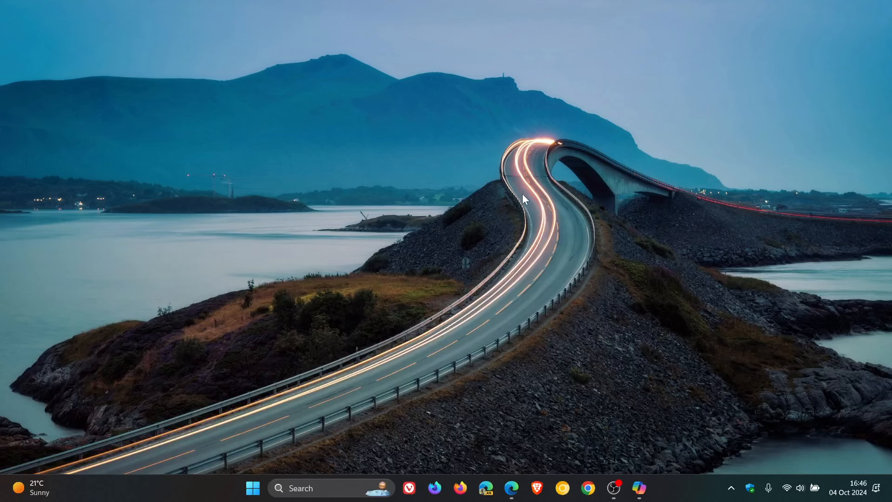